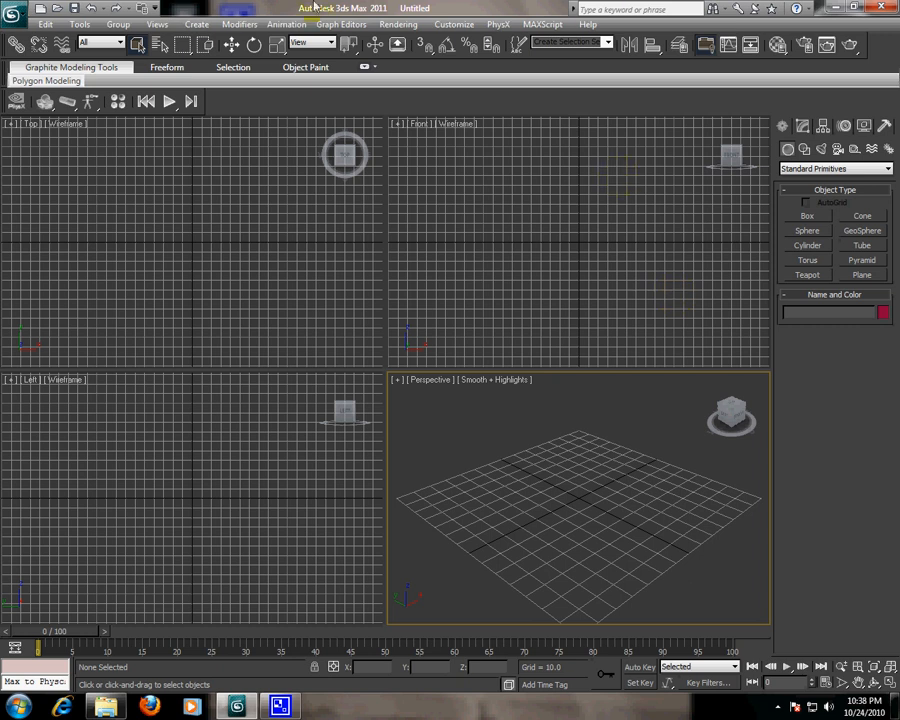
{"action": "mouse_move", "coordinate": [304, 42]}
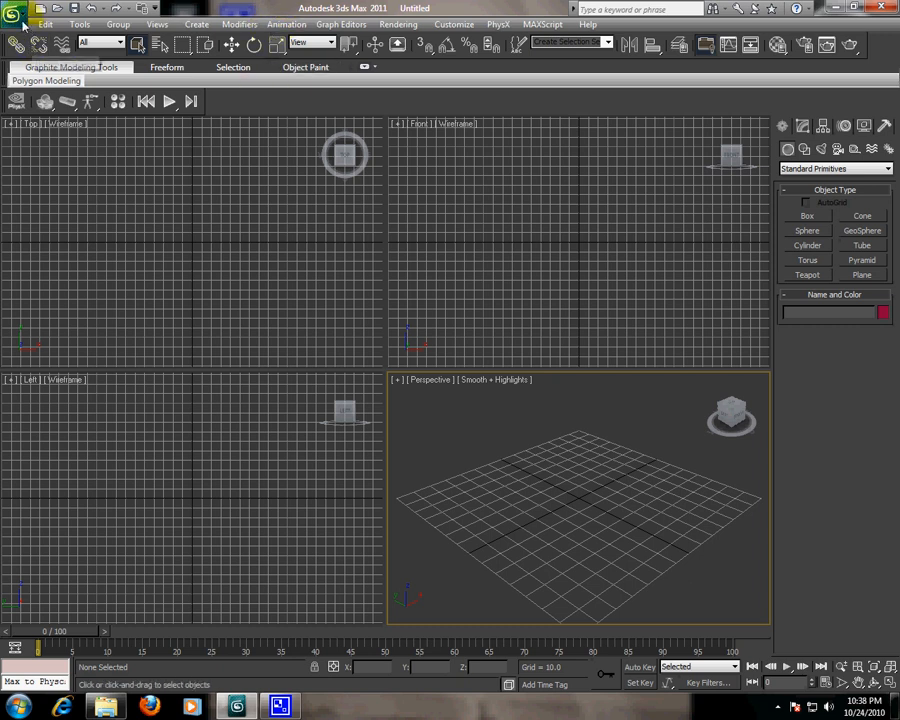
Reset the scene from the application menu to start fresh.
{"action": "left_click", "coordinate": [16, 12]}
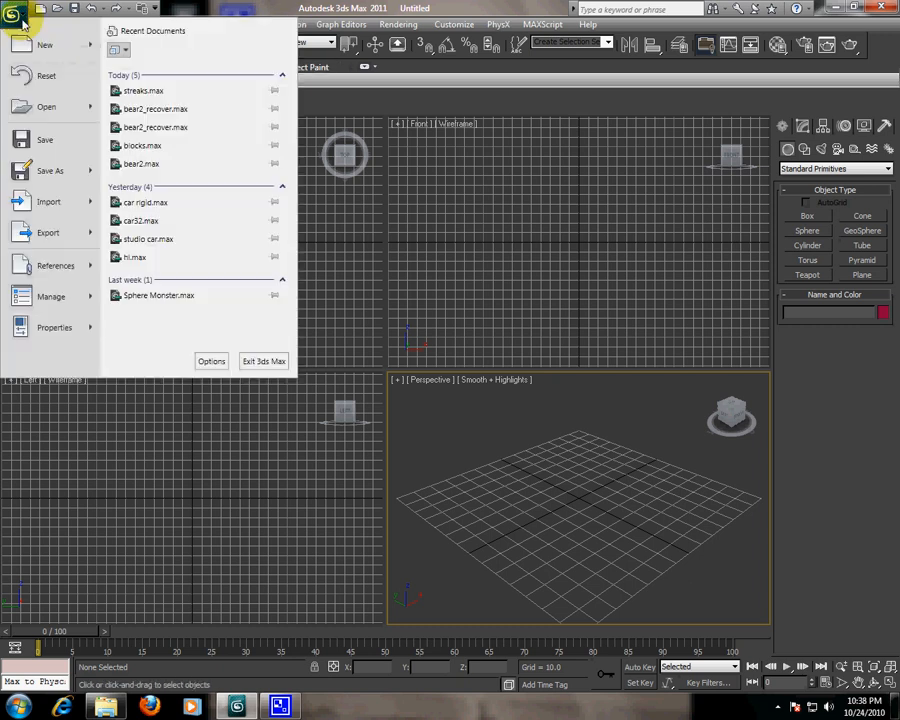
{"action": "mouse_move", "coordinate": [56, 30]}
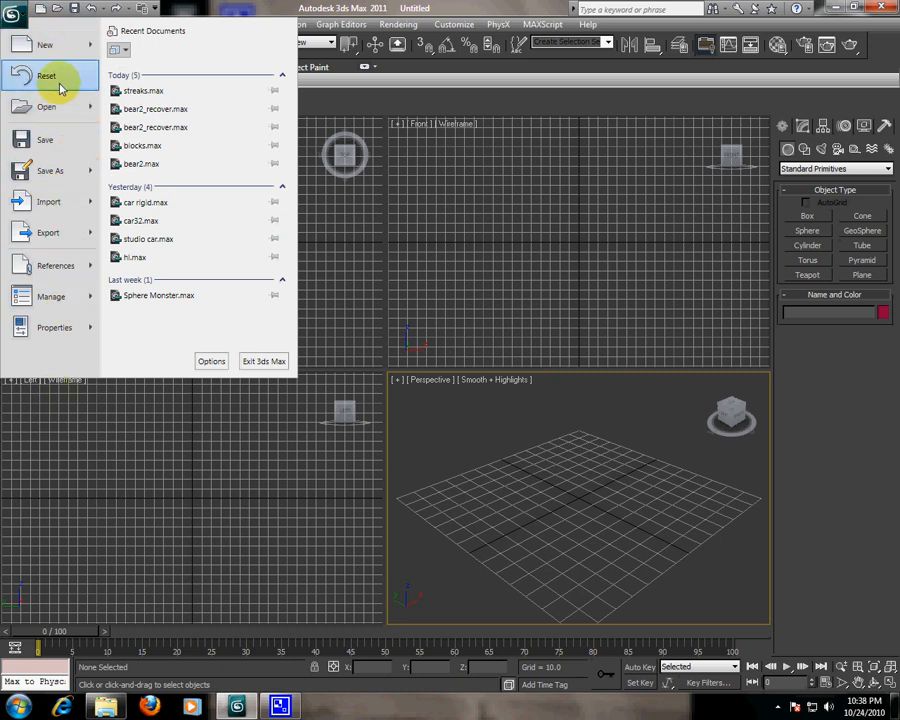
{"action": "left_click", "coordinate": [48, 108]}
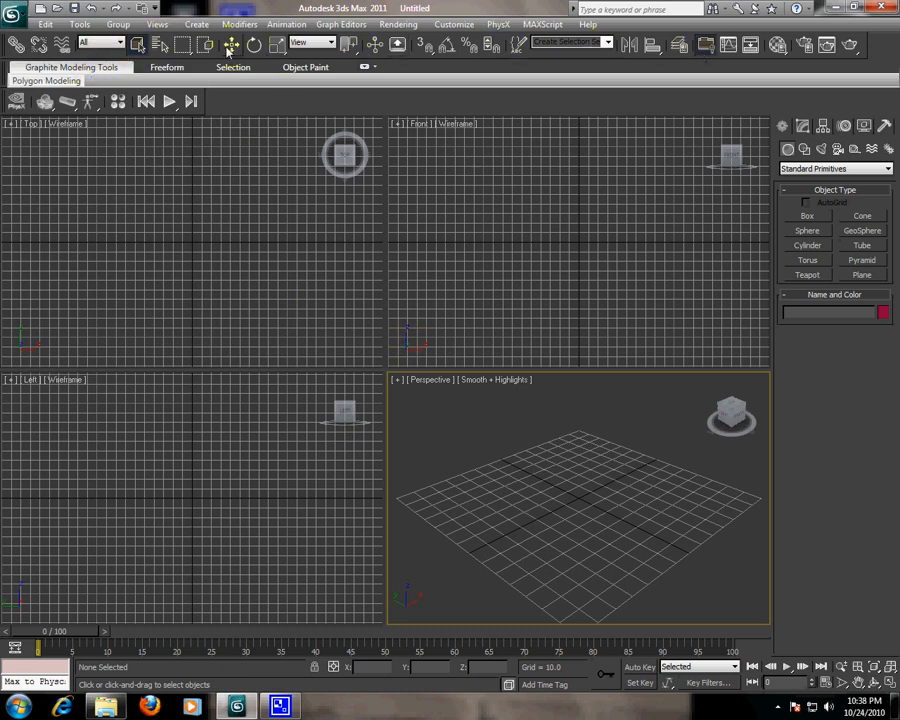
{"action": "mouse_move", "coordinate": [230, 48]}
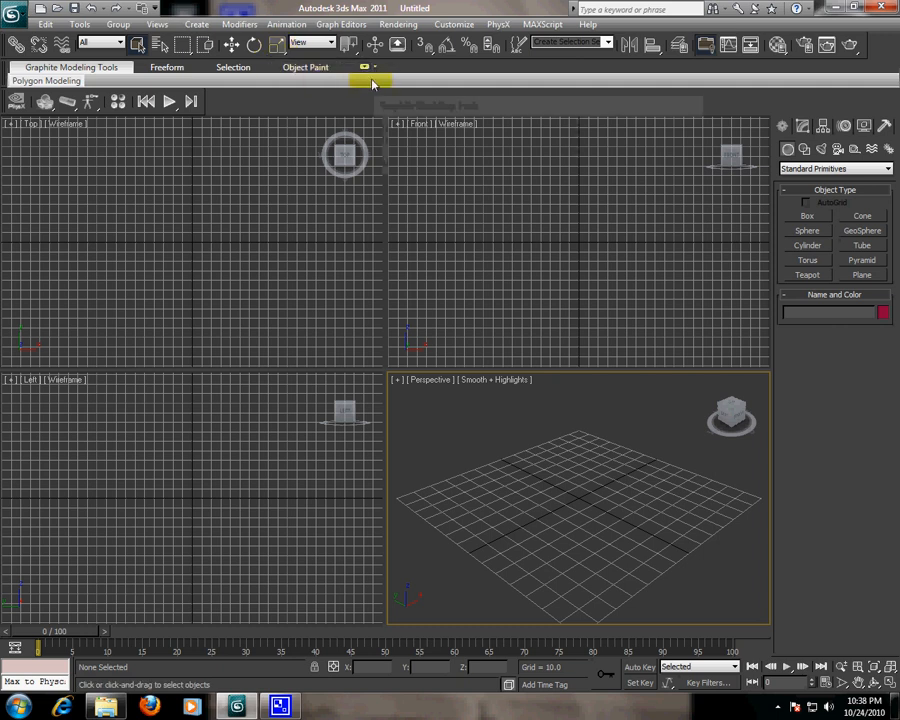
{"action": "mouse_move", "coordinate": [70, 68]}
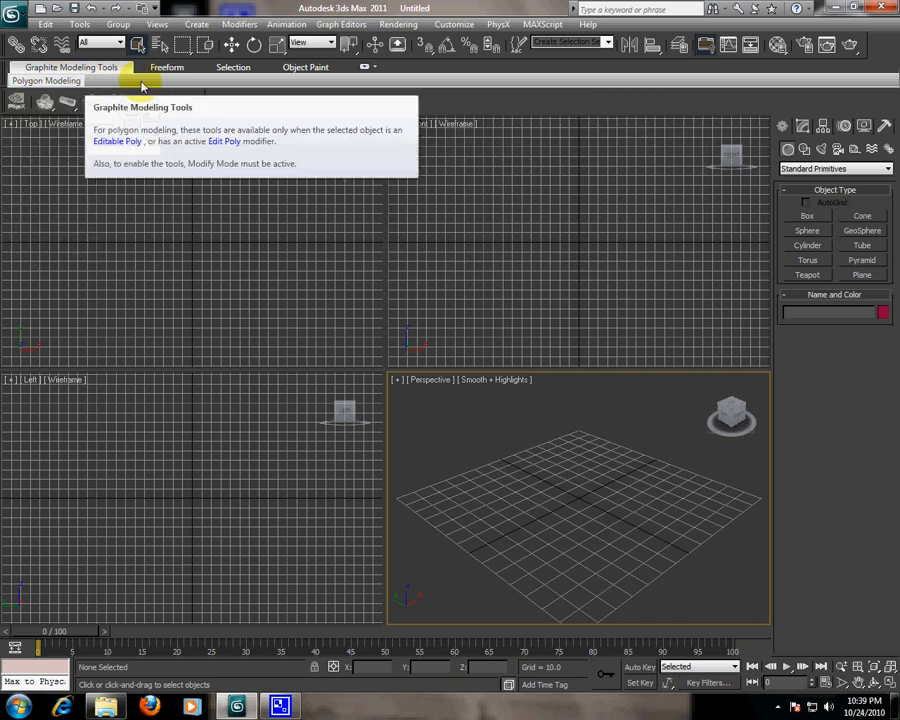
{"action": "mouse_move", "coordinate": [140, 84]}
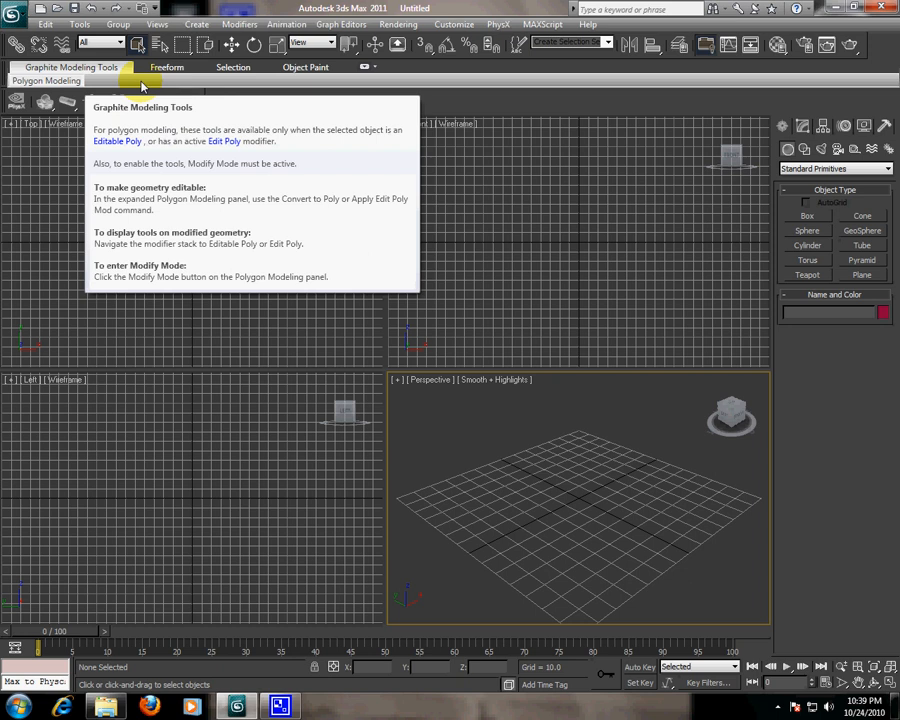
{"action": "mouse_move", "coordinate": [168, 518]}
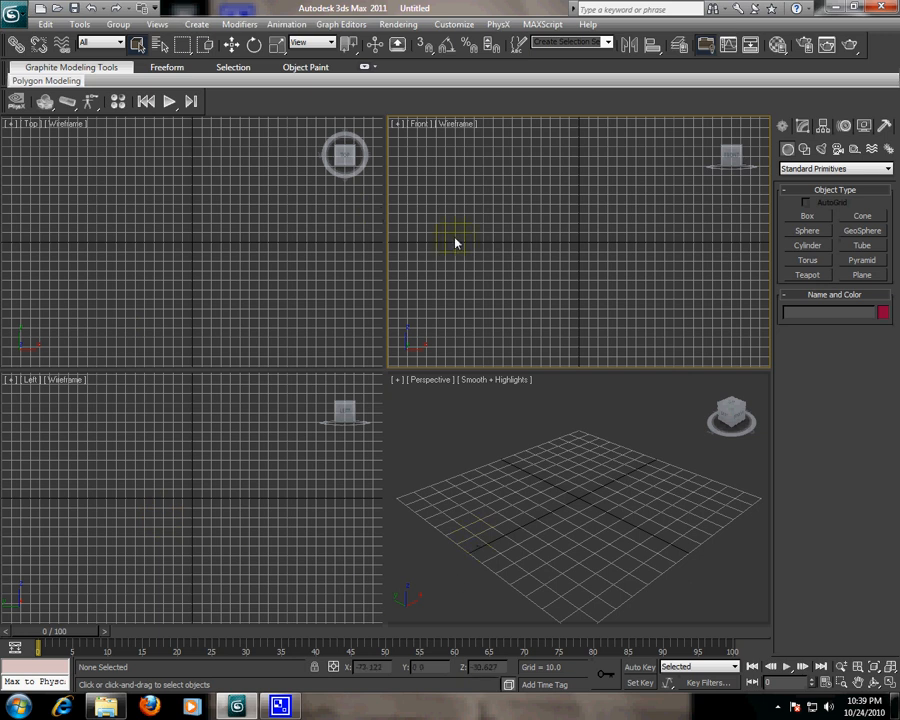
{"action": "mouse_move", "coordinate": [456, 230]}
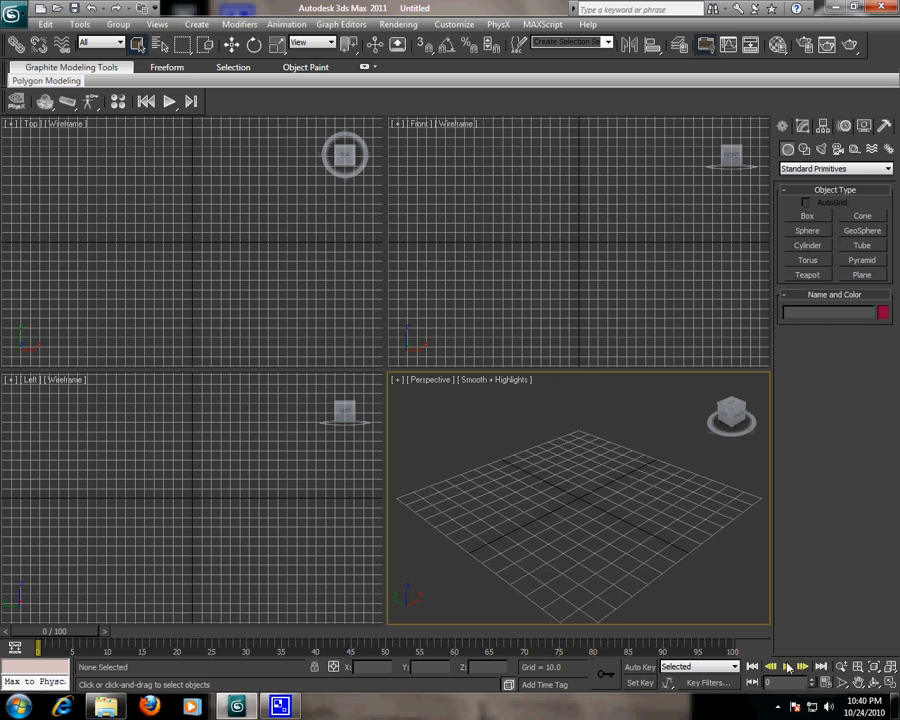
{"action": "mouse_move", "coordinate": [788, 666]}
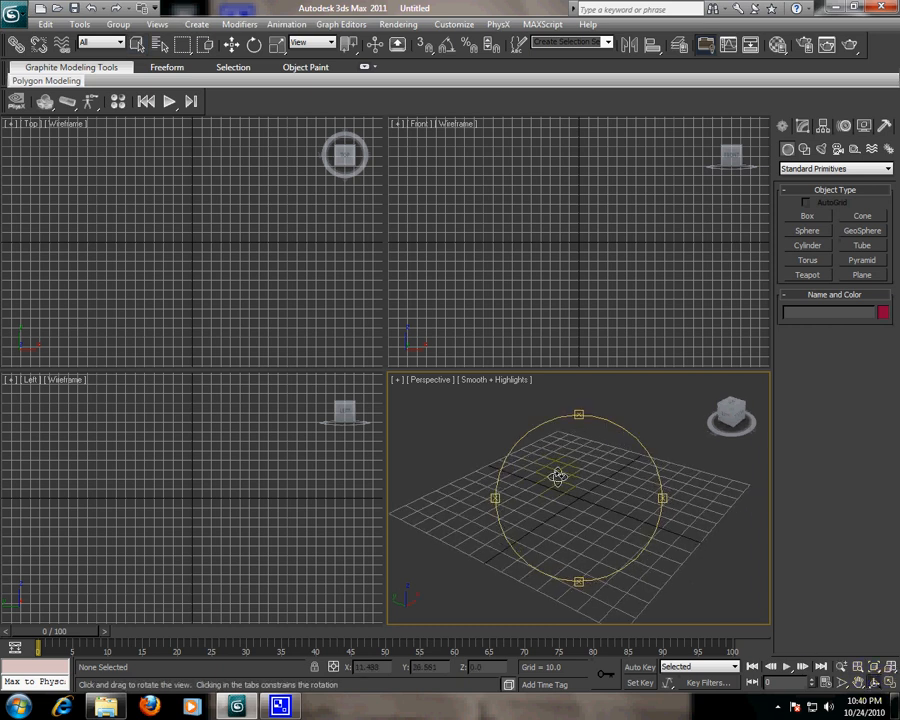
Orbit the Perspective viewport to view the empty grid from the side and back above.
{"action": "left_click_drag", "start_coordinate": [558, 476], "coordinate": [622, 450]}
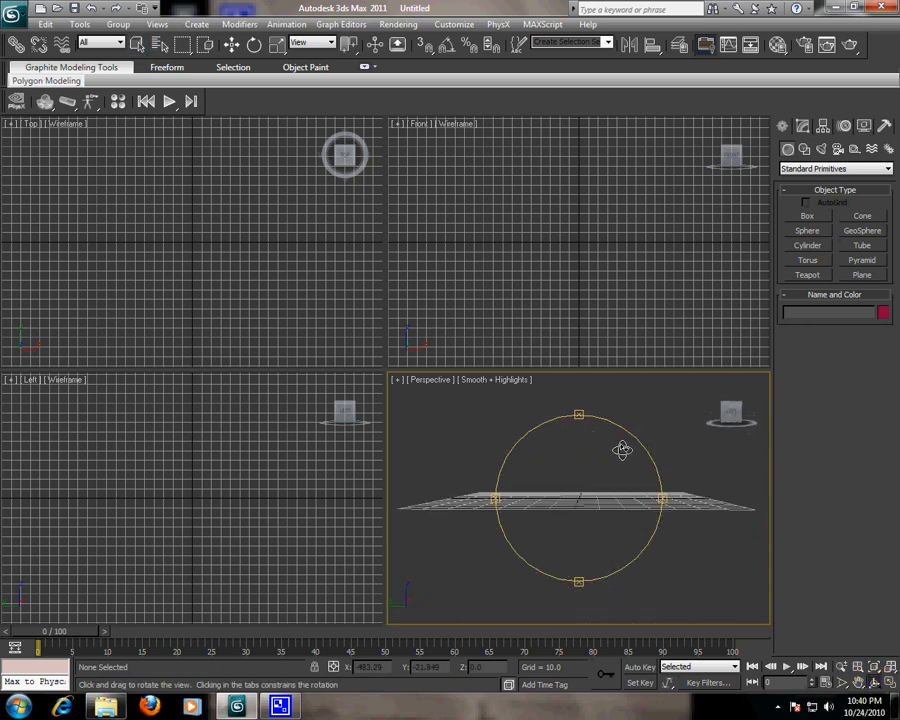
{"action": "left_click_drag", "start_coordinate": [622, 450], "coordinate": [672, 510]}
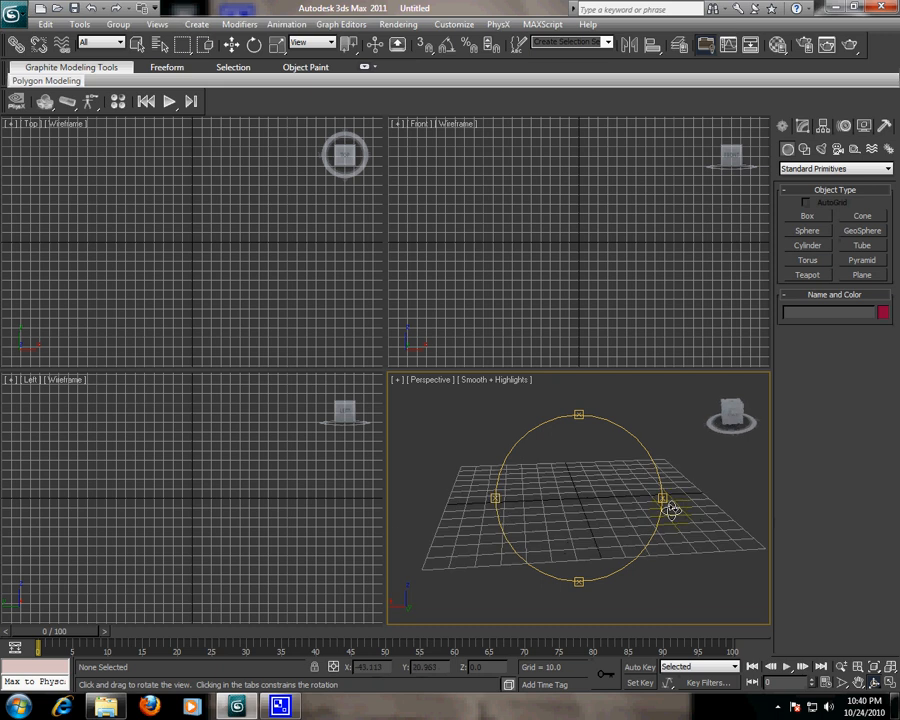
{"action": "left_click_drag", "start_coordinate": [670, 510], "coordinate": [584, 518]}
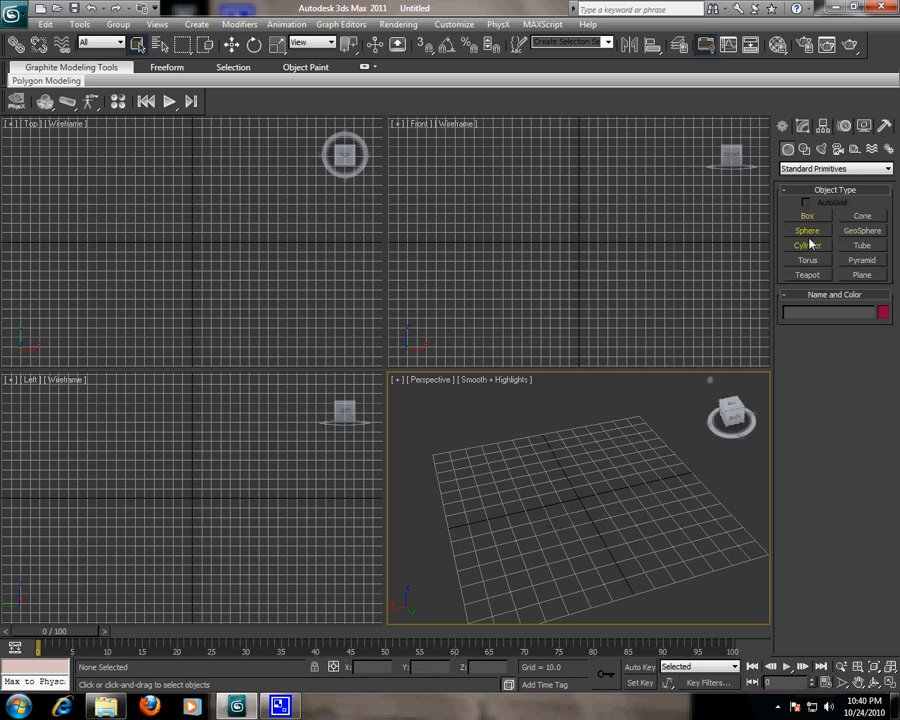
Draw Box001 on the grid with a dragged base and cube-like height.
{"action": "left_click", "coordinate": [808, 216]}
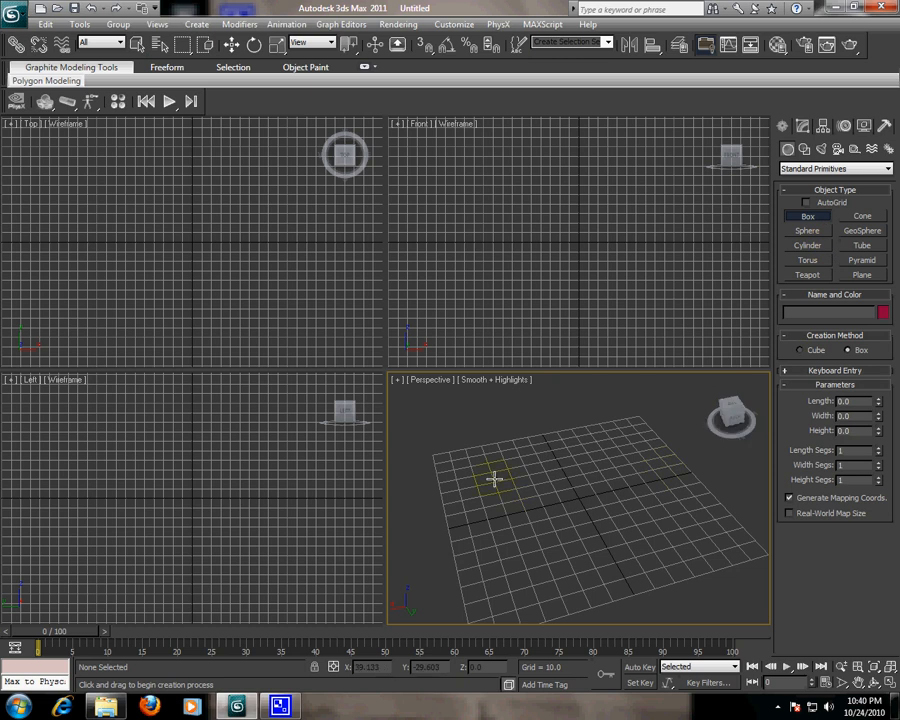
{"action": "left_click_drag", "start_coordinate": [500, 476], "coordinate": [644, 516]}
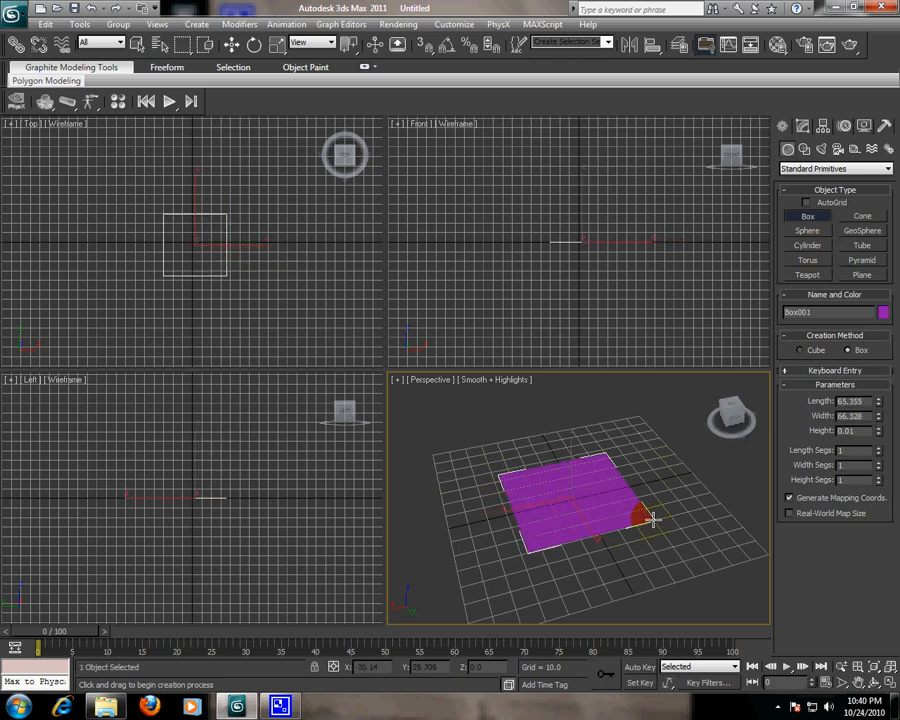
{"action": "left_click_drag", "start_coordinate": [650, 516], "coordinate": [664, 420]}
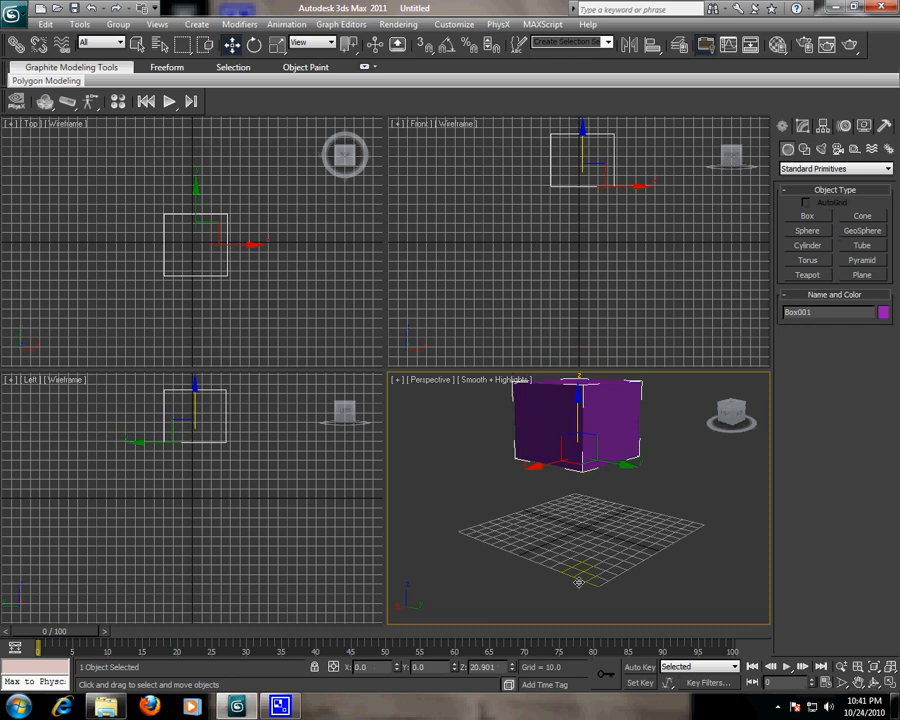
Move the purple box down so it rests on the grid.
{"action": "left_click_drag", "start_coordinate": [578, 450], "coordinate": [600, 544]}
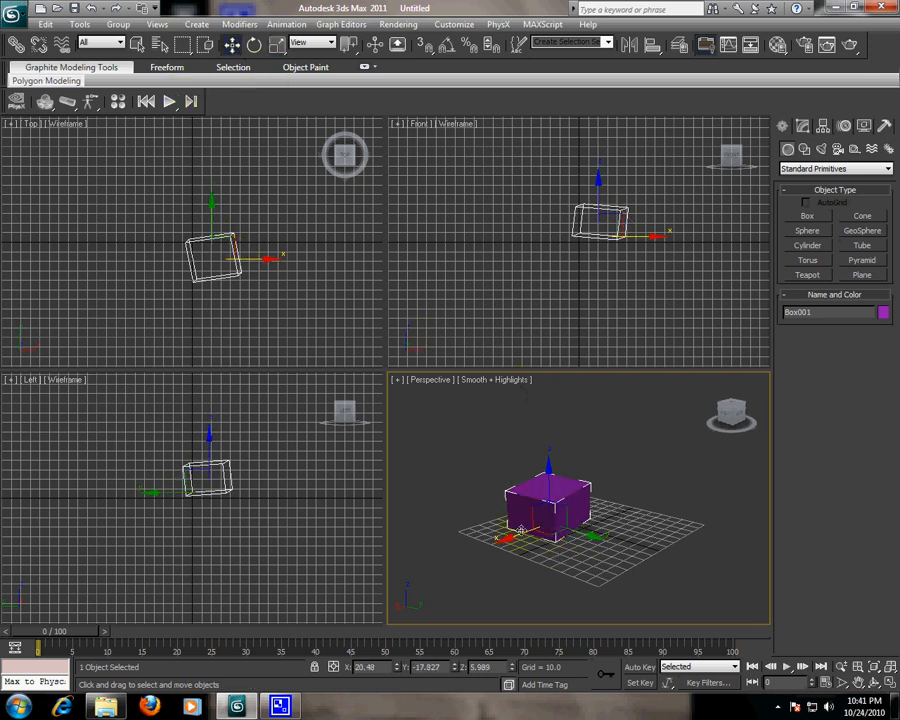
{"action": "left_click", "coordinate": [800, 126]}
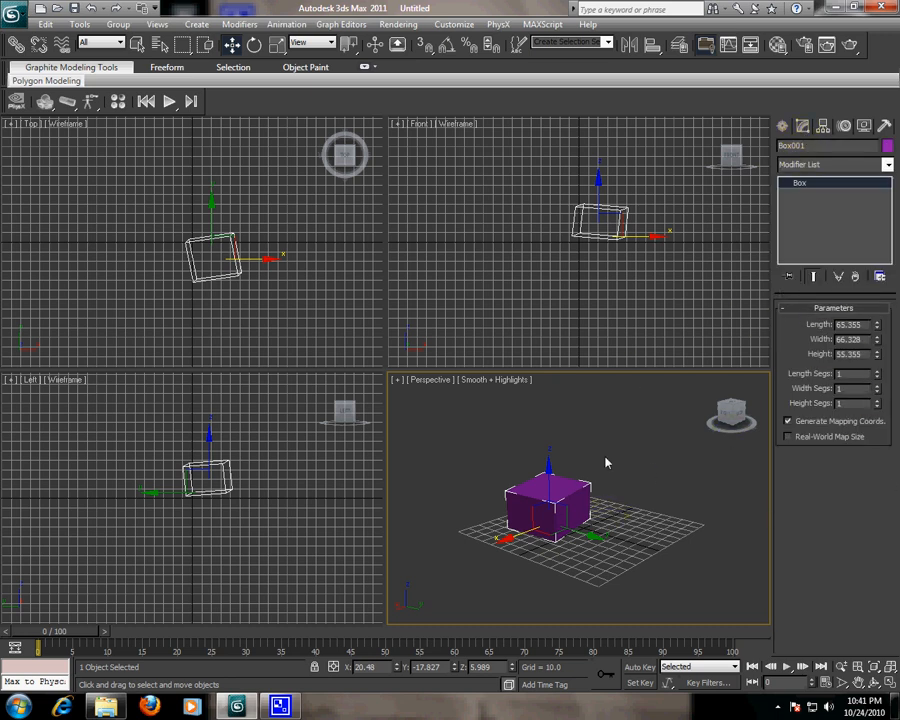
{"action": "left_click", "coordinate": [850, 340]}
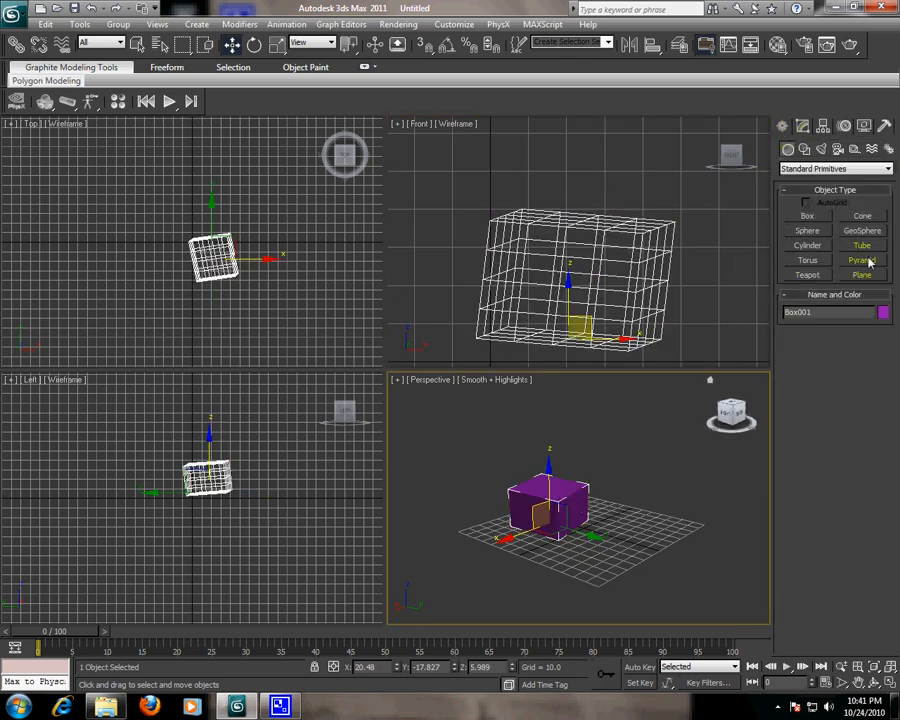
Switch the Hedra to the Star1 then Star2 family and adjust its family parameters.
{"action": "left_click", "coordinate": [836, 168]}
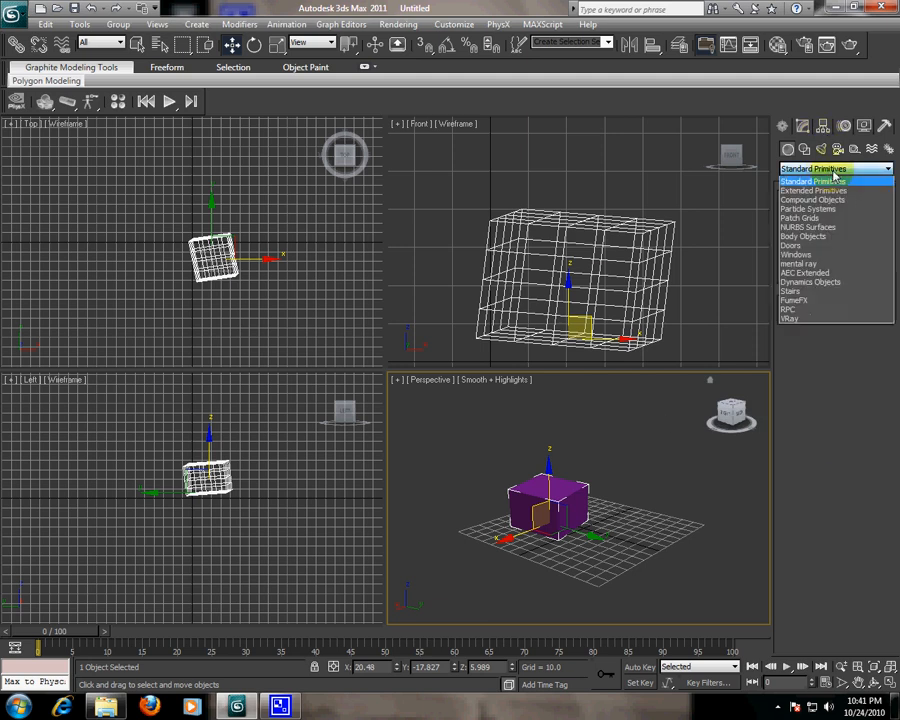
{"action": "mouse_move", "coordinate": [836, 172]}
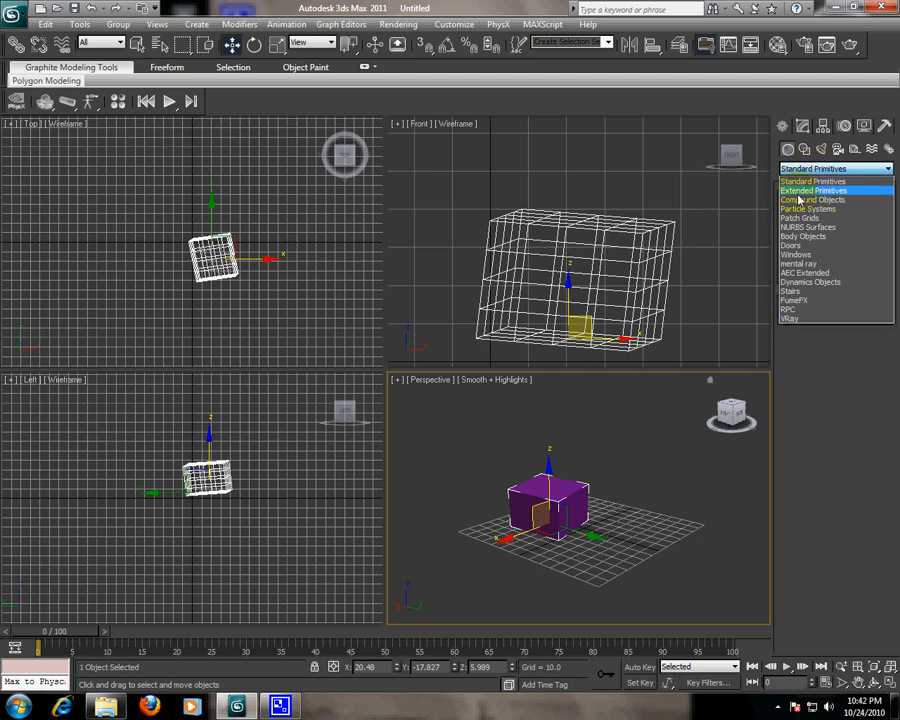
{"action": "left_click", "coordinate": [812, 190]}
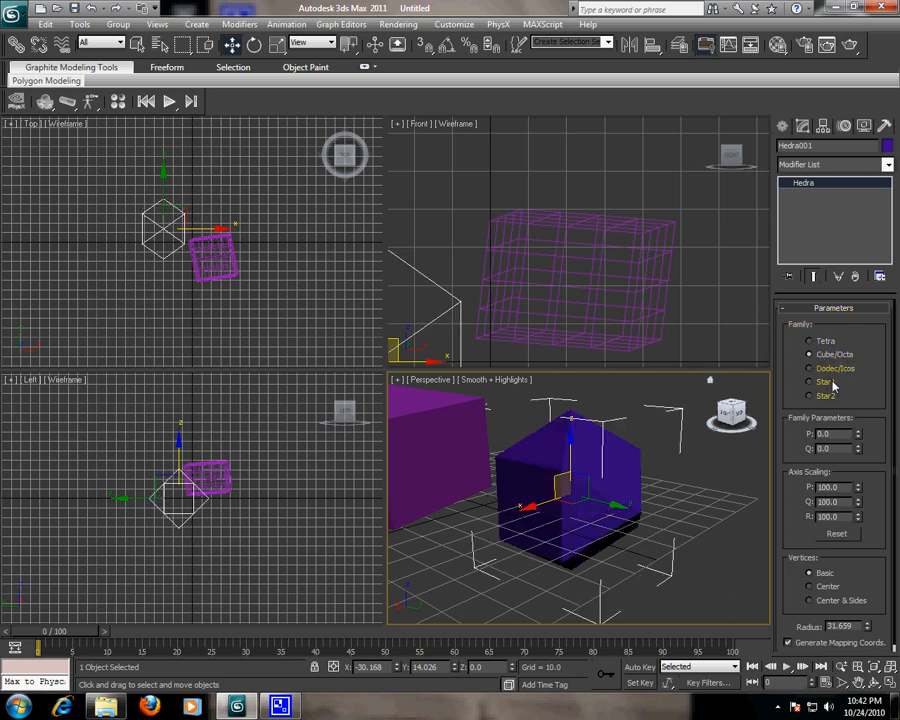
{"action": "left_click", "coordinate": [810, 368]}
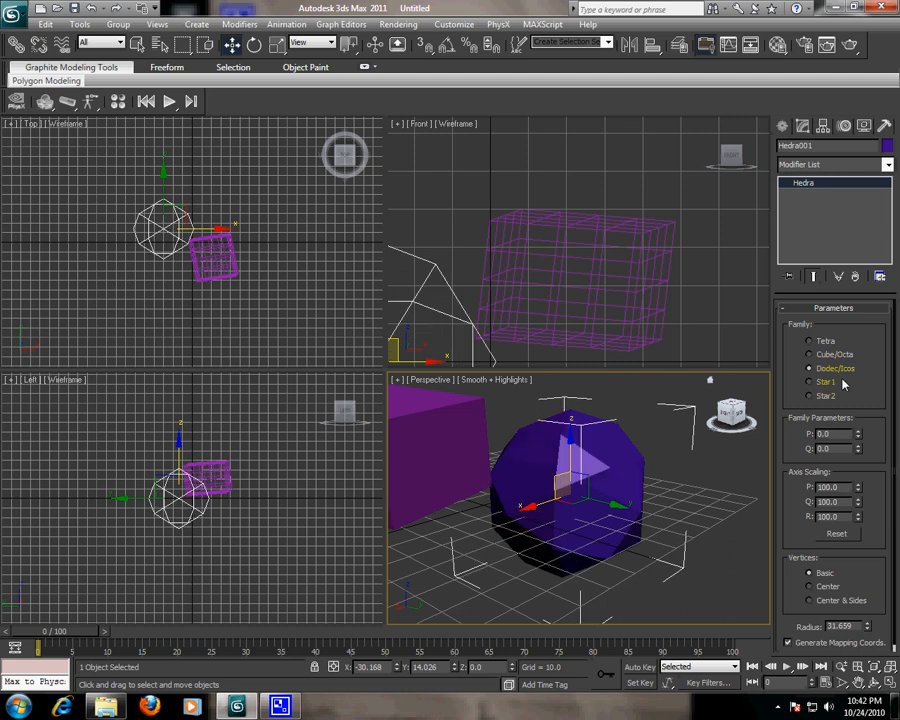
{"action": "left_click", "coordinate": [812, 396]}
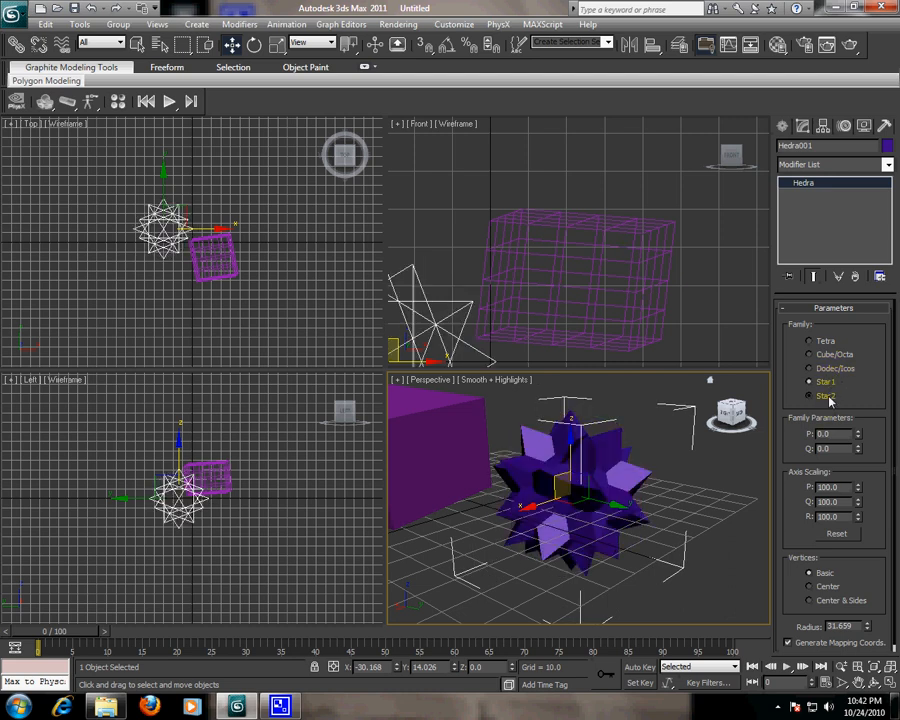
{"action": "left_click", "coordinate": [812, 396]}
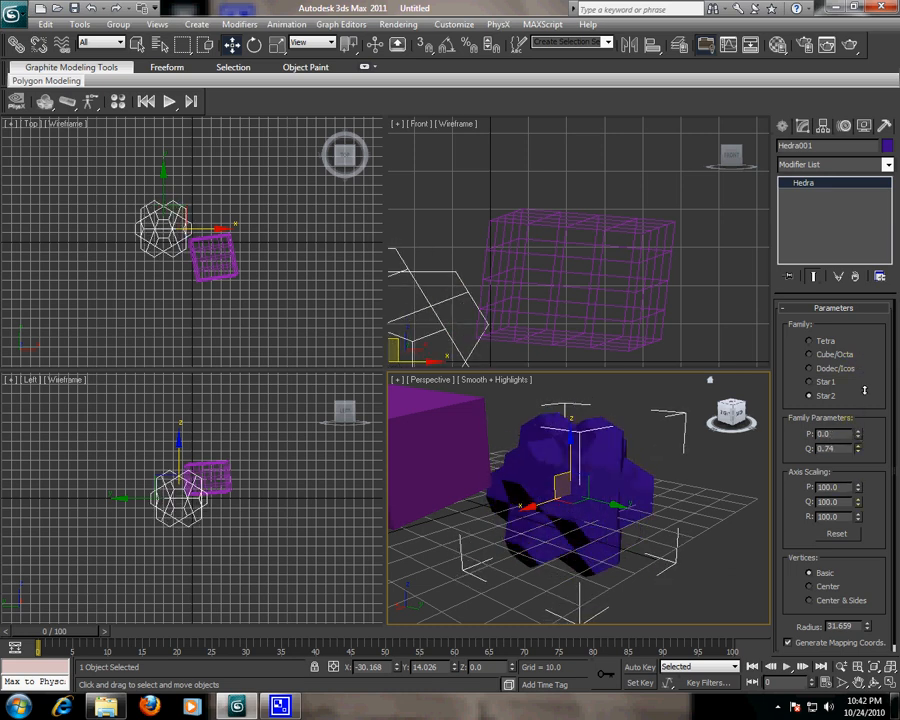
{"action": "left_click_drag", "start_coordinate": [866, 448], "coordinate": [866, 440]}
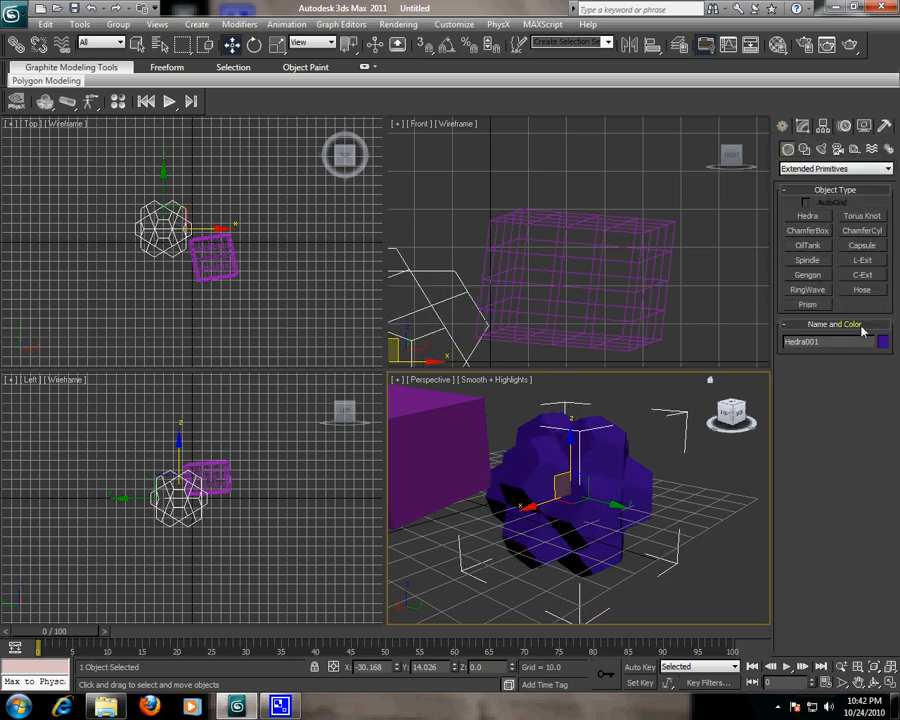
{"action": "left_click", "coordinate": [836, 168]}
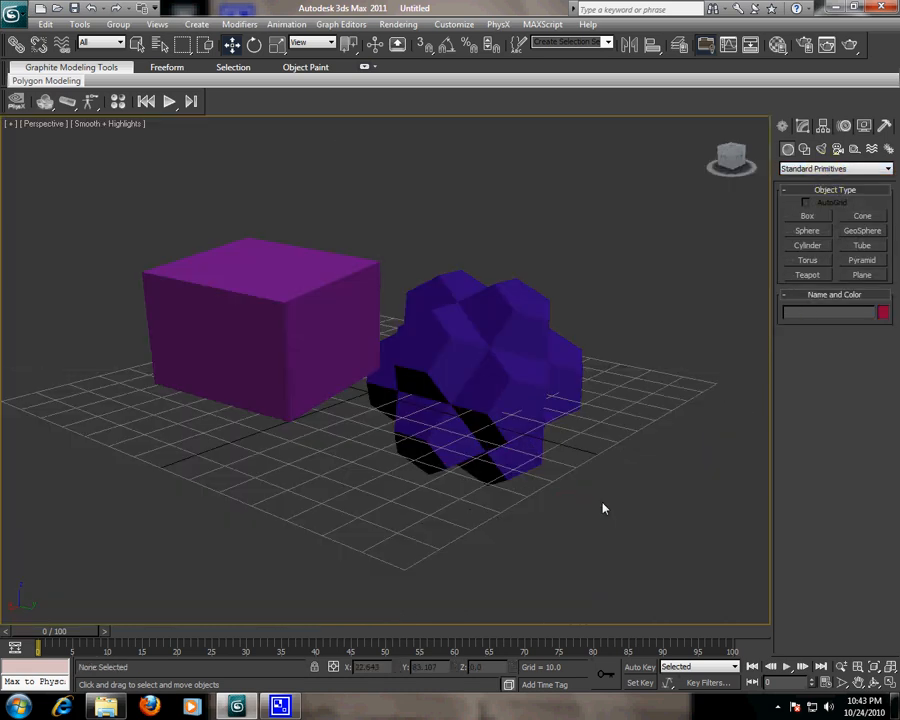
{"action": "mouse_move", "coordinate": [648, 510]}
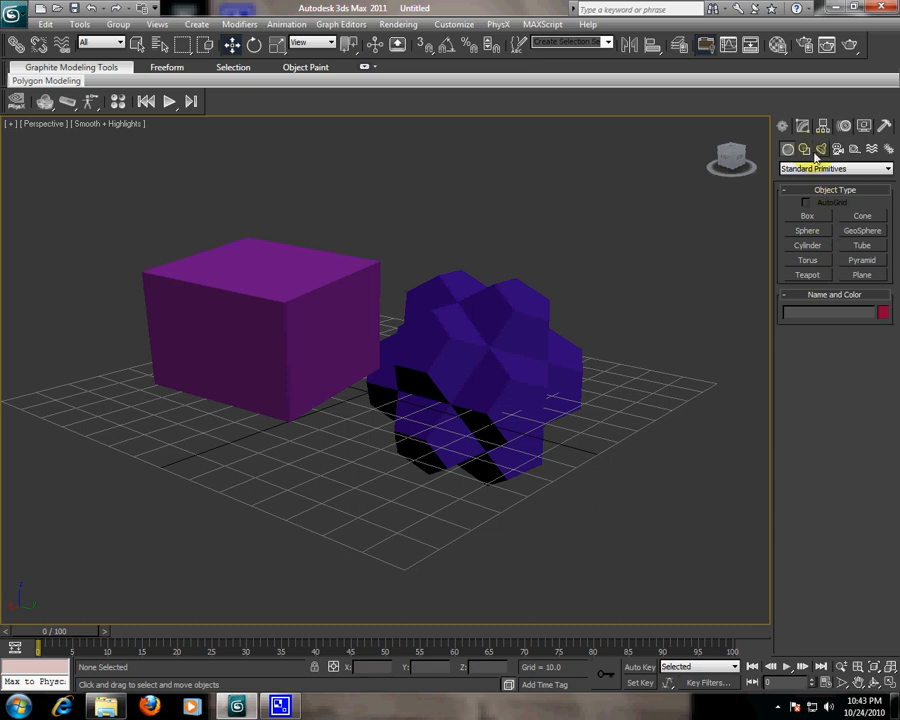
Start a Line spline in Shapes to draw a wavy curve across the grid.
{"action": "left_click", "coordinate": [820, 148]}
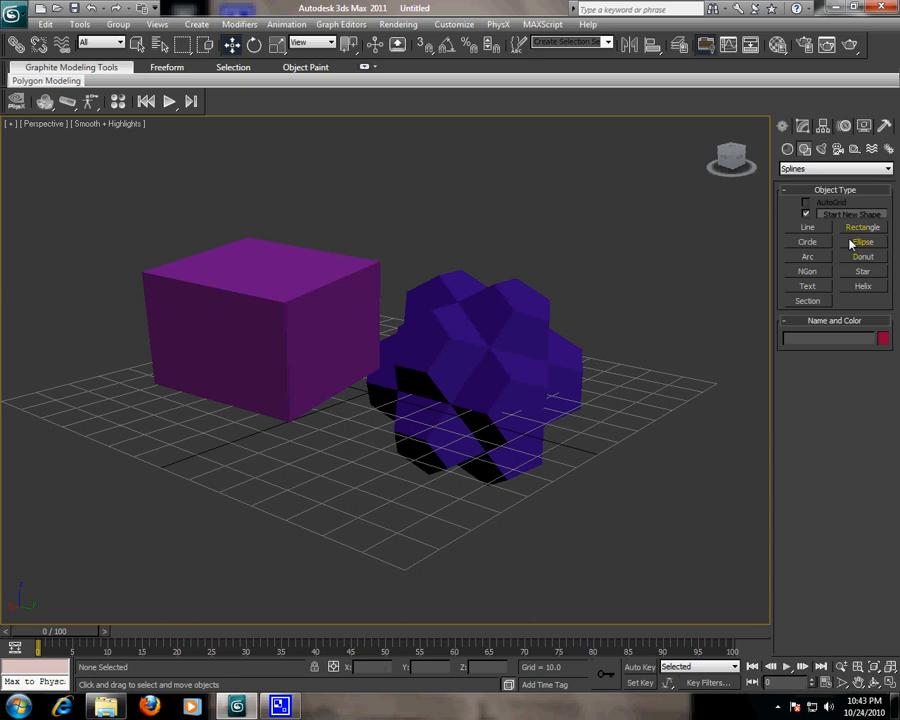
{"action": "mouse_move", "coordinate": [862, 240]}
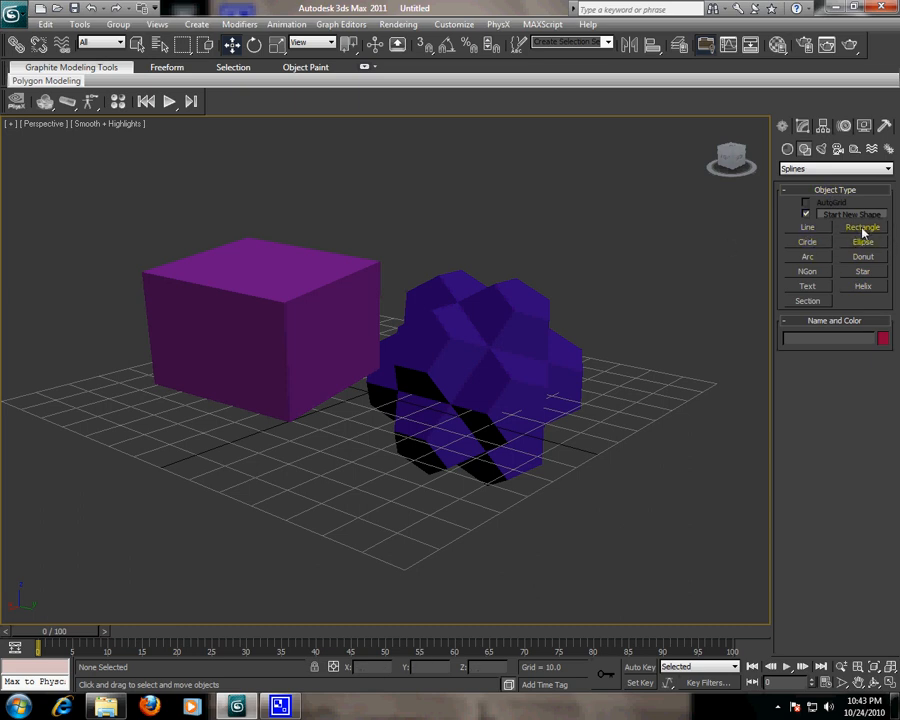
{"action": "mouse_move", "coordinate": [828, 266]}
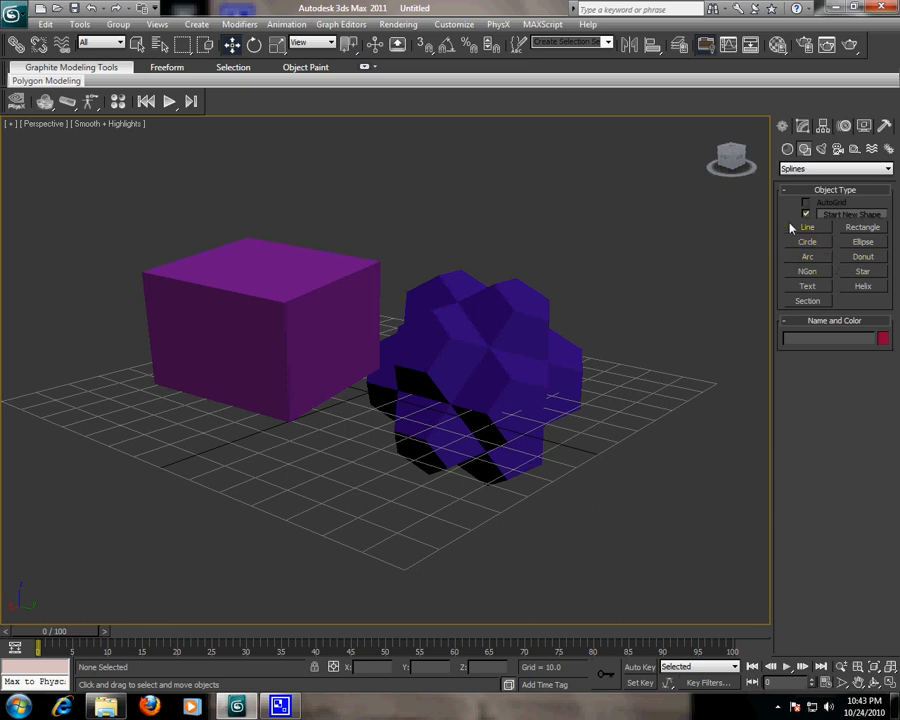
{"action": "left_click", "coordinate": [808, 228]}
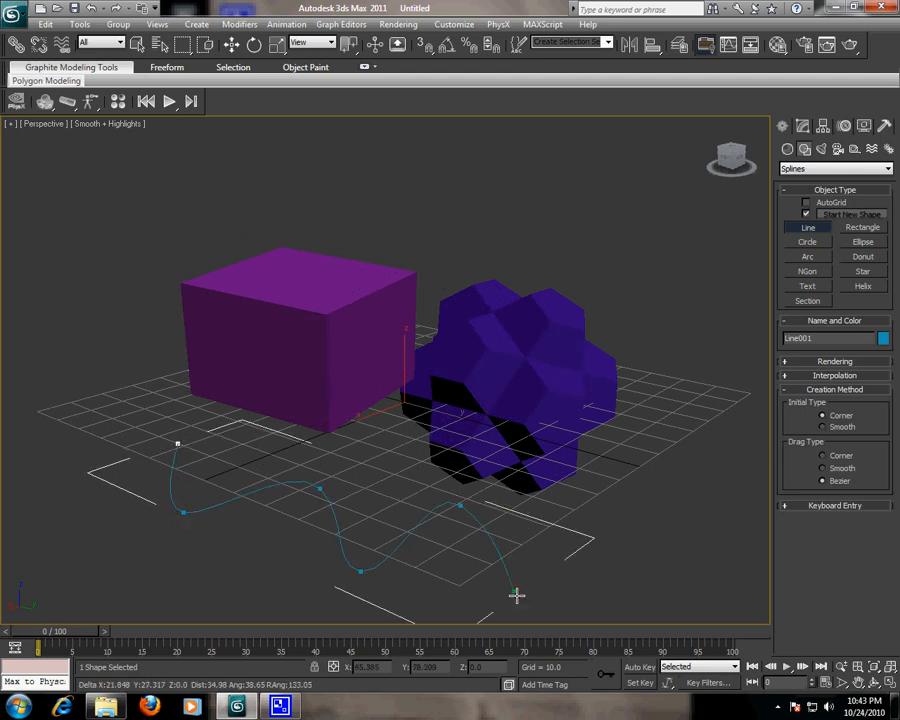
Add Rectangle, Circle, Ellipse, Donut and NGon spline outlines around the grid.
{"action": "left_click", "coordinate": [616, 568]}
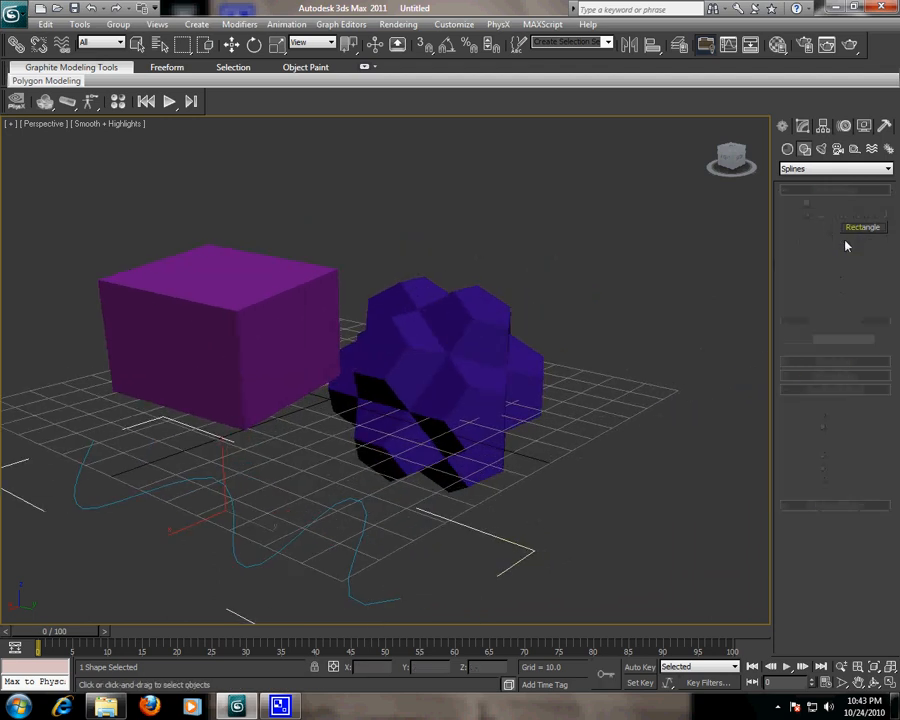
{"action": "left_click", "coordinate": [862, 228]}
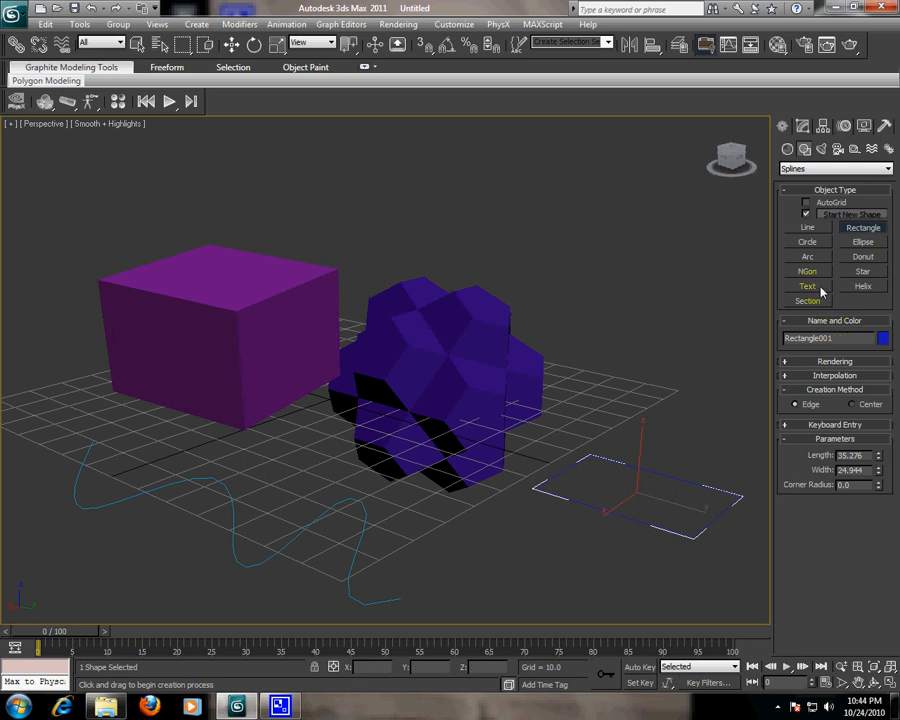
{"action": "left_click", "coordinate": [808, 242]}
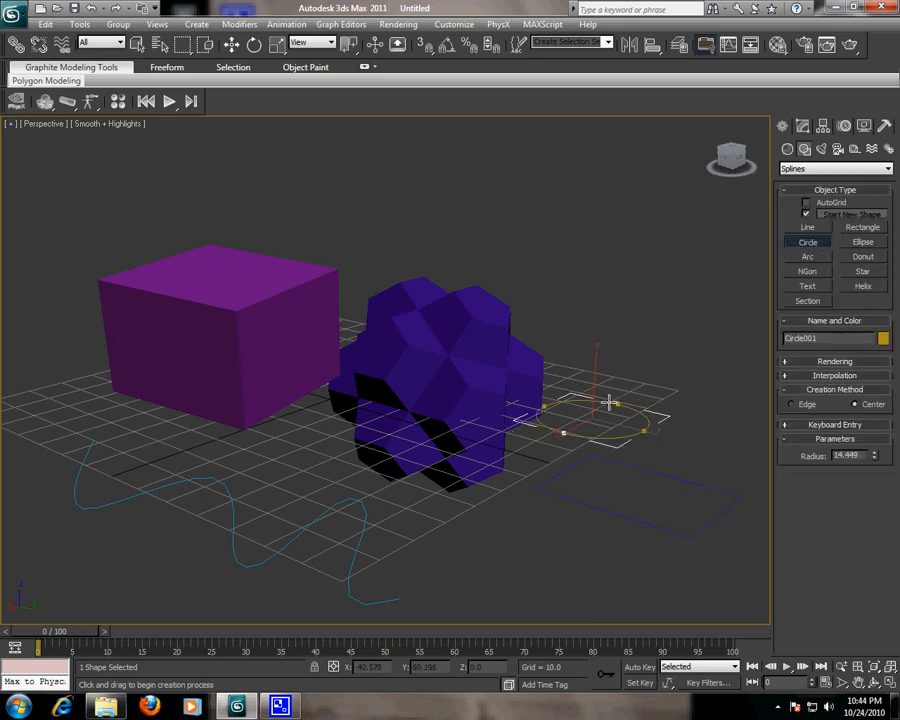
{"action": "left_click", "coordinate": [862, 242]}
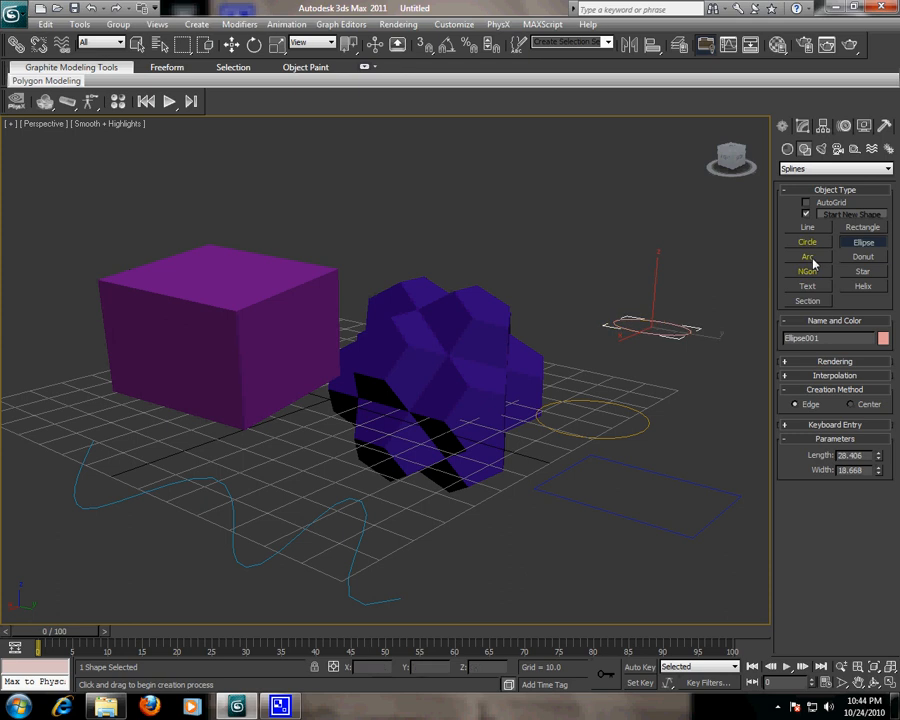
{"action": "left_click", "coordinate": [808, 256]}
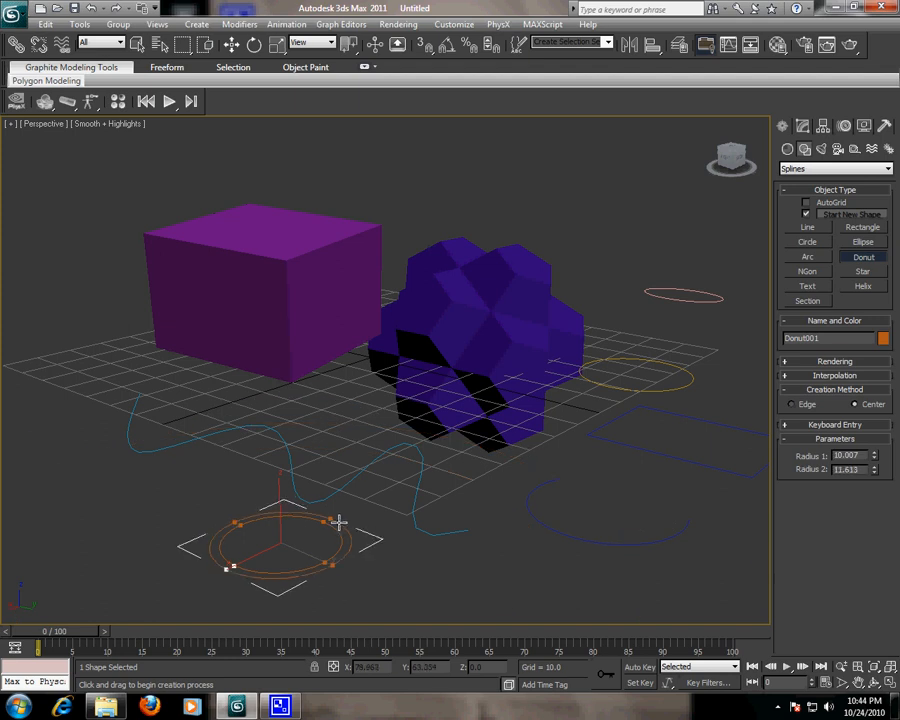
{"action": "left_click", "coordinate": [806, 272]}
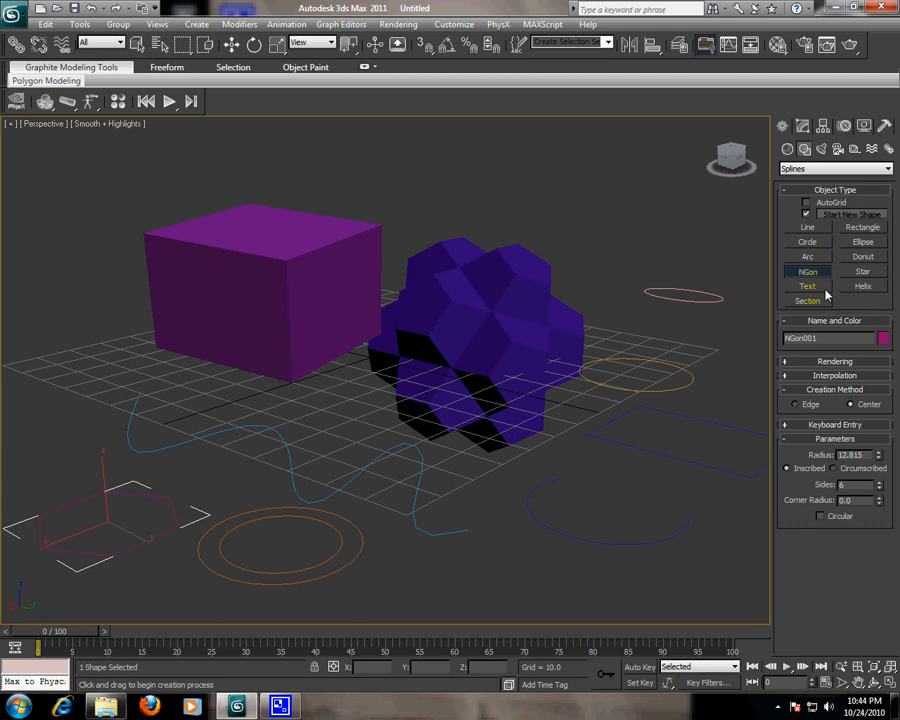
Place a Text spline reading 'gyguyhkjh' lying across the grid.
{"action": "left_click", "coordinate": [808, 286]}
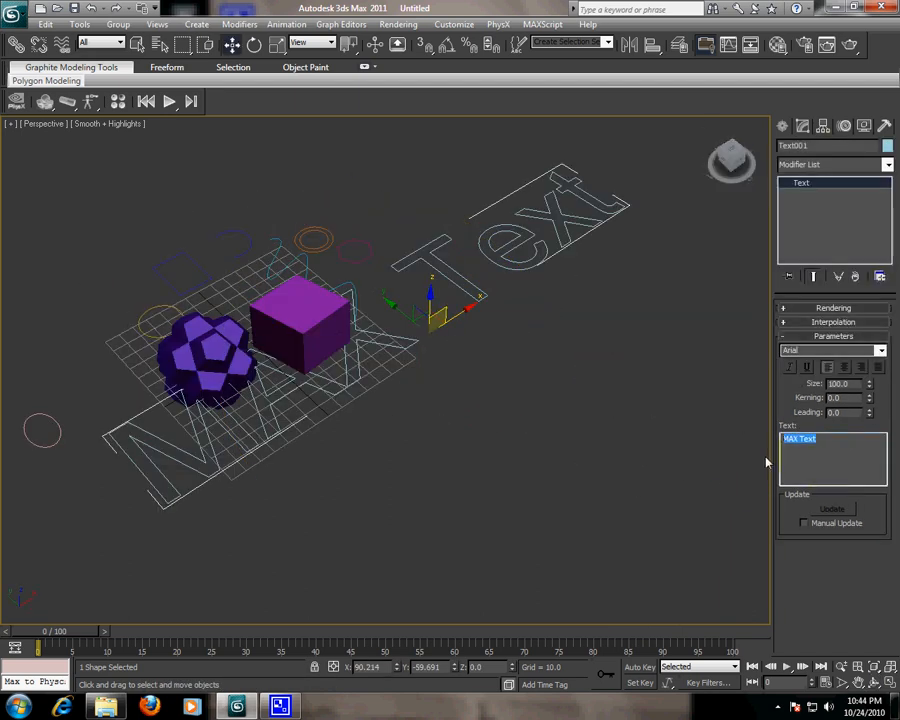
{"action": "type", "text": "gyguyhkjh"}
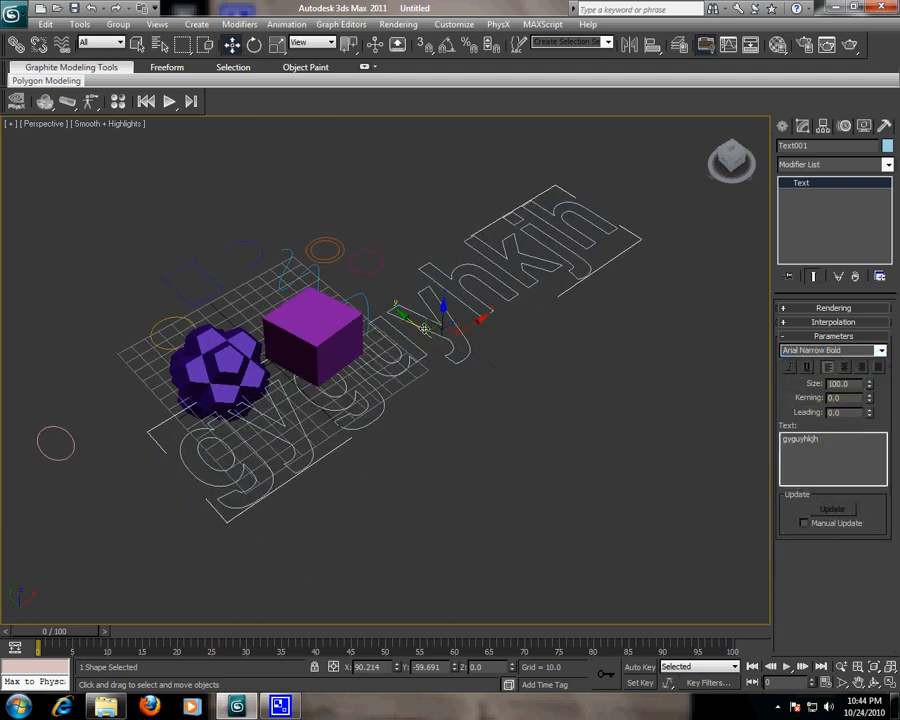
{"action": "left_click_drag", "start_coordinate": [424, 324], "coordinate": [516, 372]}
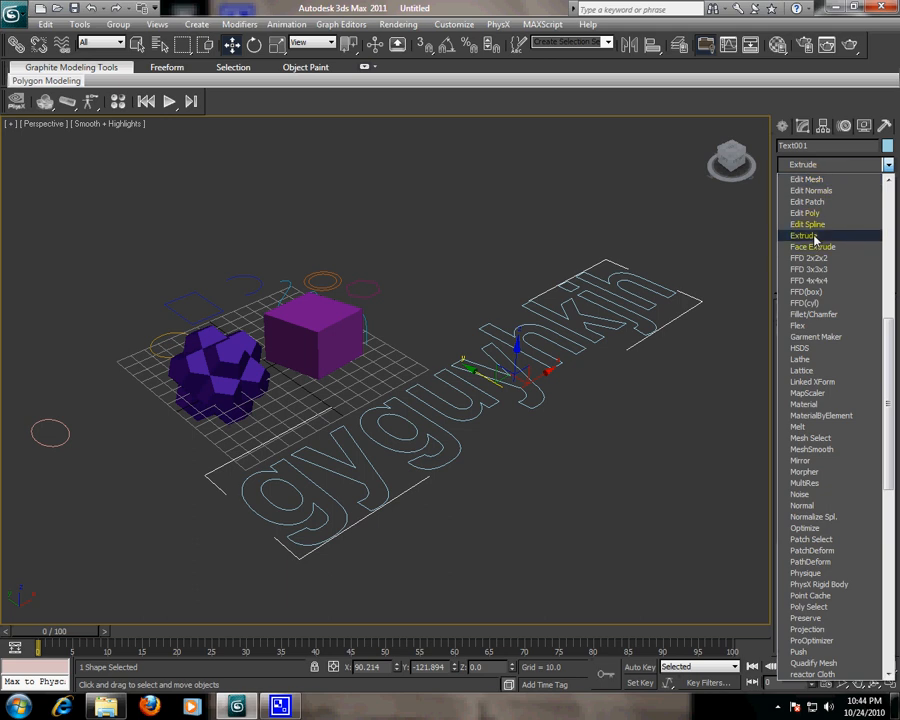
Apply an Extrude modifier to the text to make thick 3D letters.
{"action": "left_click", "coordinate": [806, 236]}
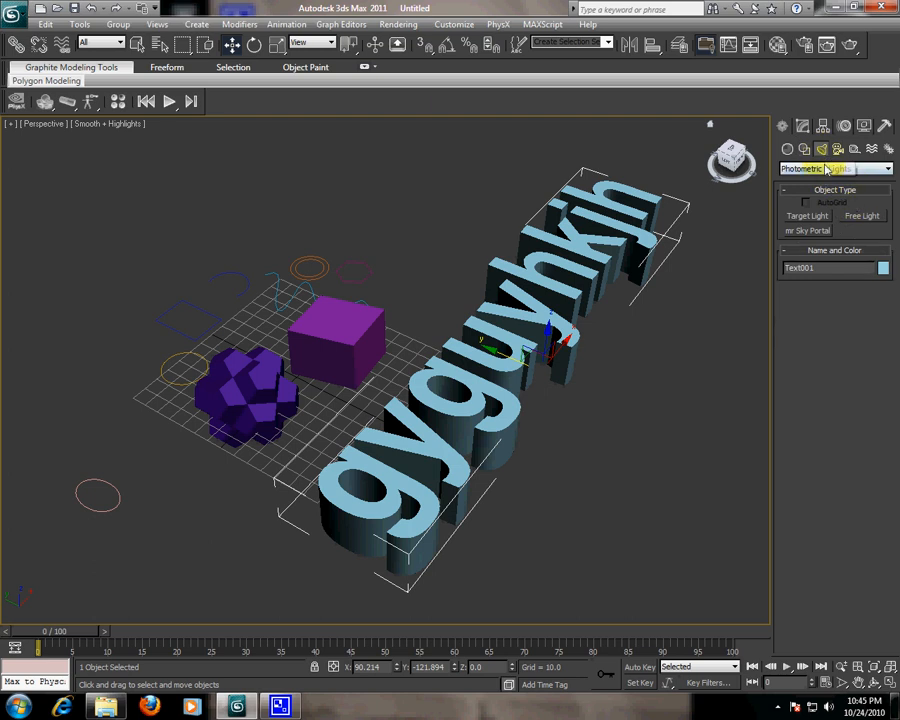
Add a Standard Omni light and move it to the lower left of the objects.
{"action": "left_click", "coordinate": [836, 168]}
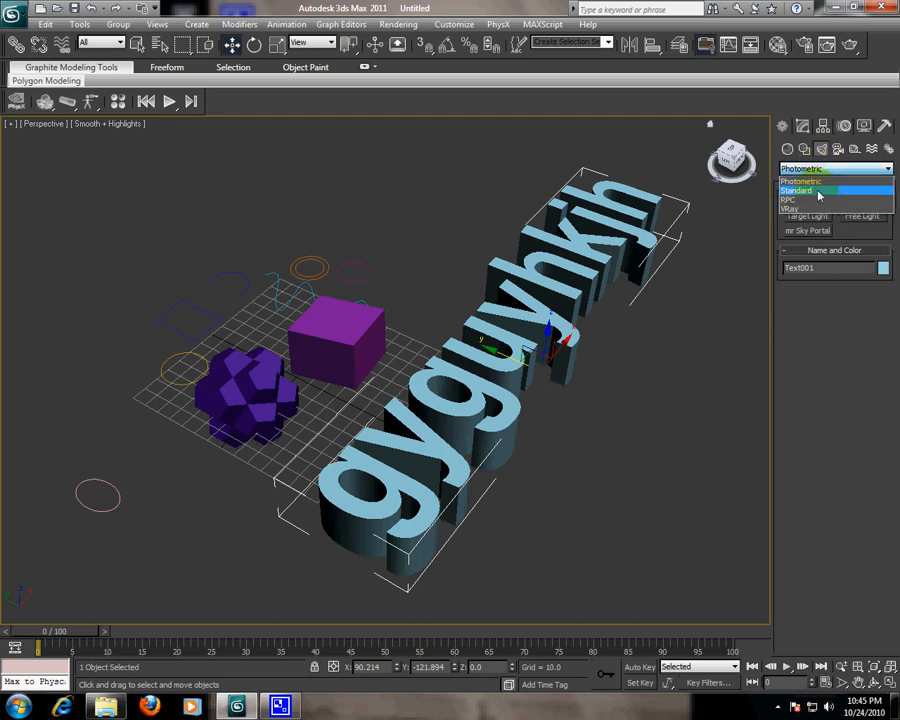
{"action": "left_click", "coordinate": [798, 190]}
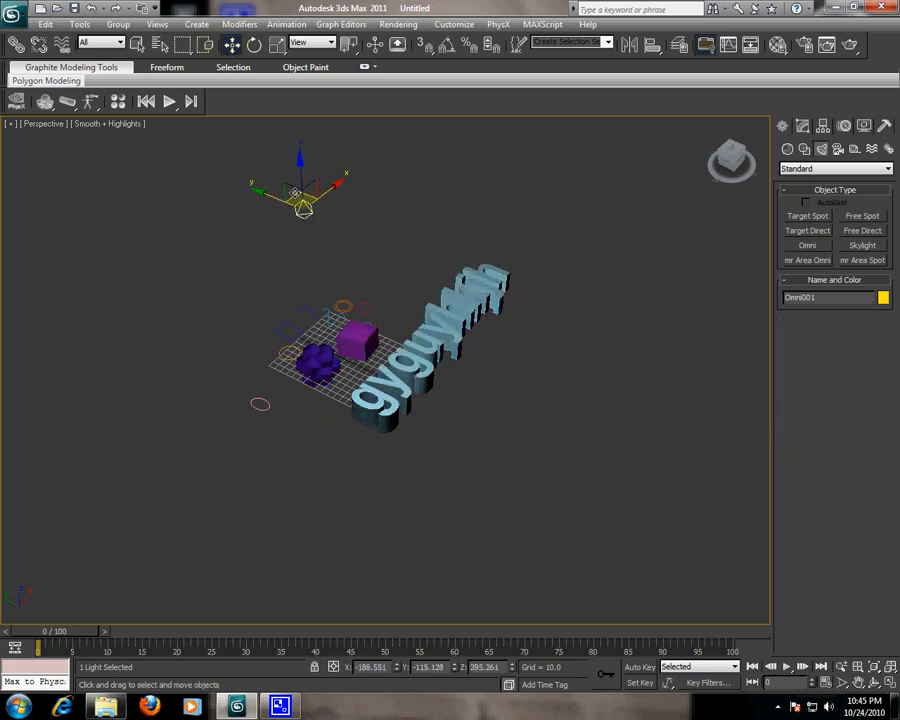
{"action": "left_click_drag", "start_coordinate": [300, 184], "coordinate": [196, 390]}
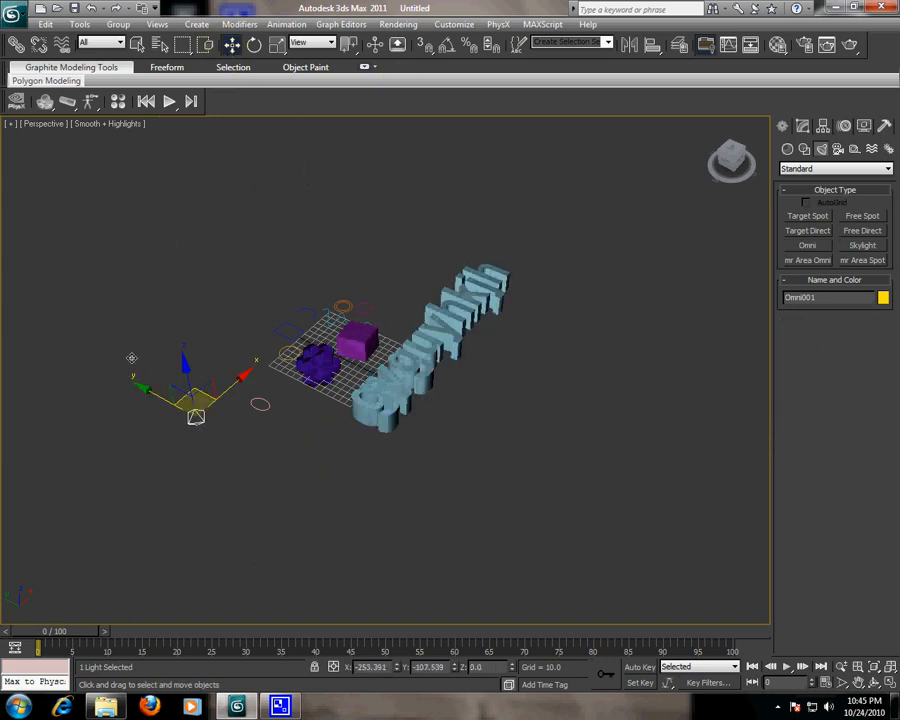
{"action": "left_click_drag", "start_coordinate": [196, 390], "coordinate": [70, 430]}
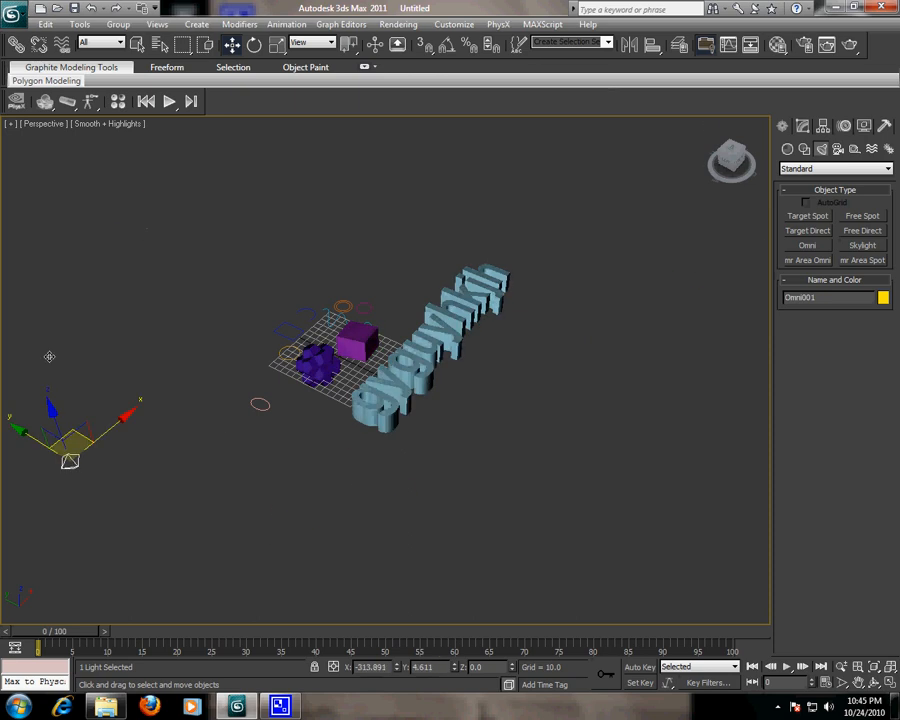